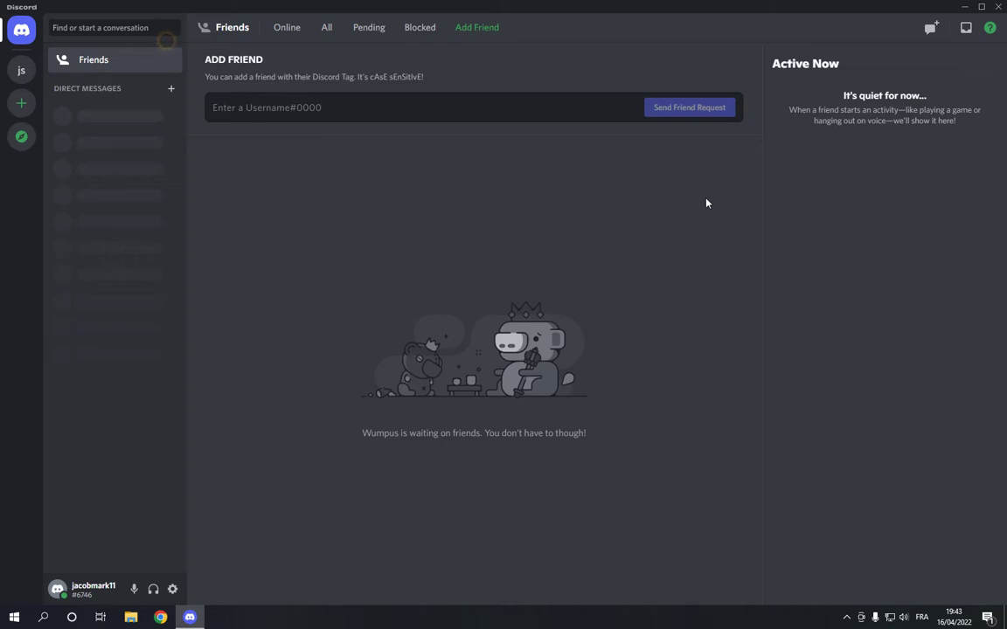
{"action": "mouse_move", "coordinate": [552, 185]}
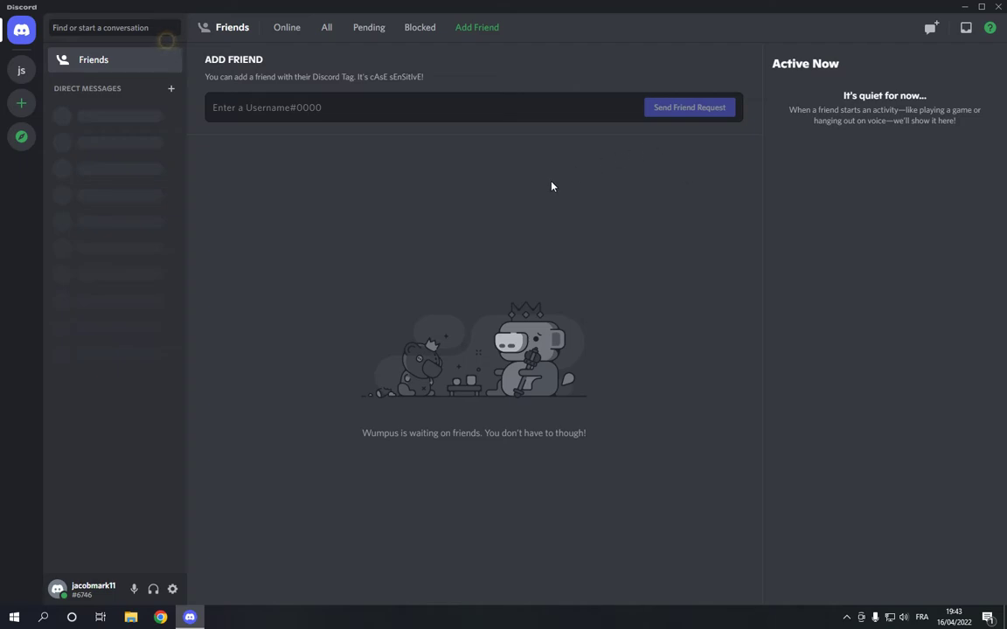
{"action": "mouse_move", "coordinate": [171, 589]}
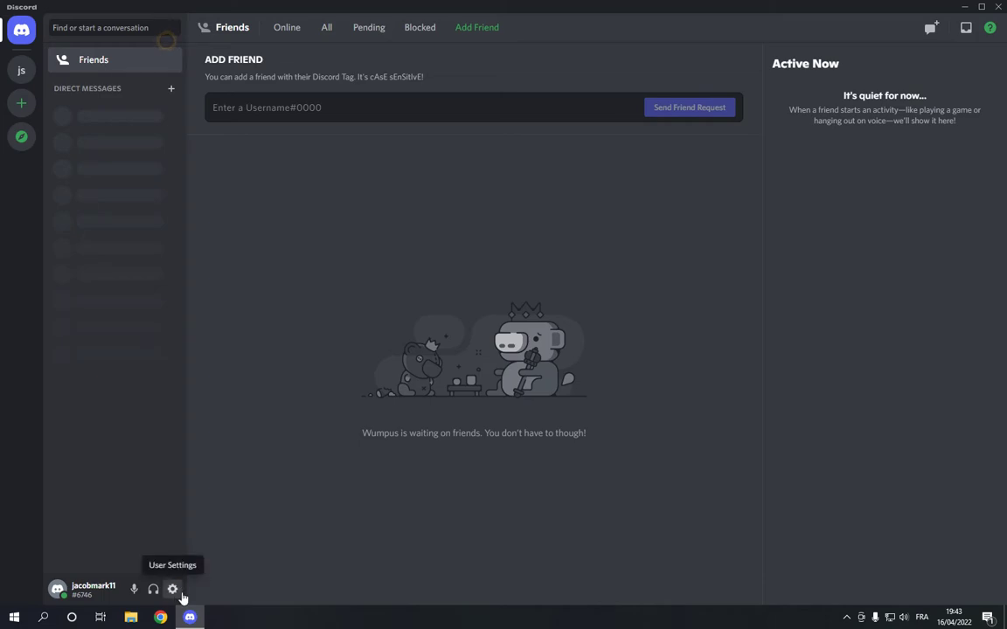
Step: Bring up User Settings on the My Account page
{"action": "left_click", "coordinate": [172, 590]}
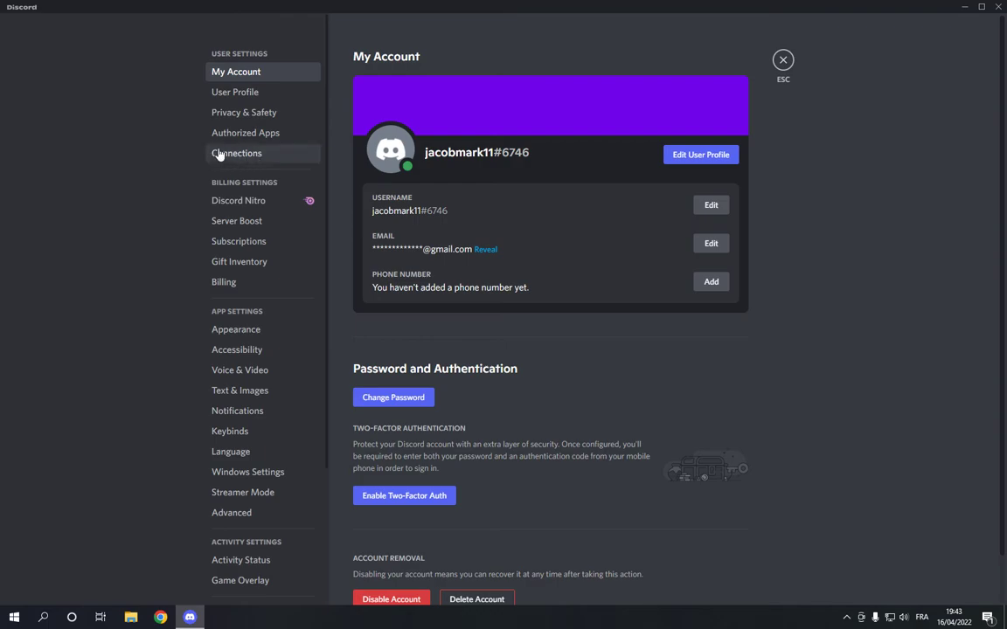
Step: From Connections, choose Battle.net to launch its login page in the browser
{"action": "left_click", "coordinate": [236, 154]}
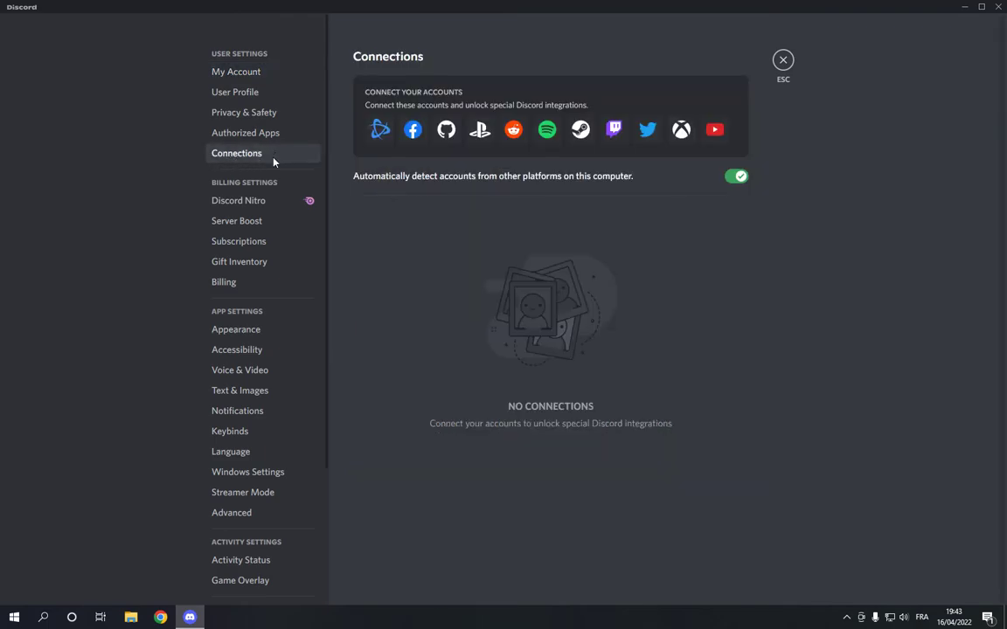
{"action": "mouse_move", "coordinate": [379, 130]}
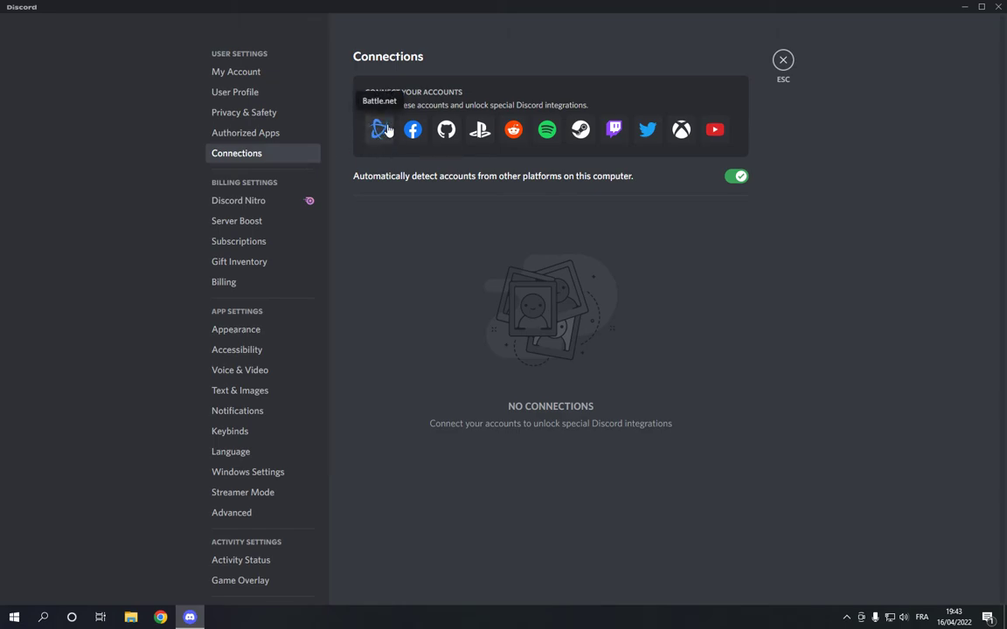
{"action": "left_click", "coordinate": [379, 130]}
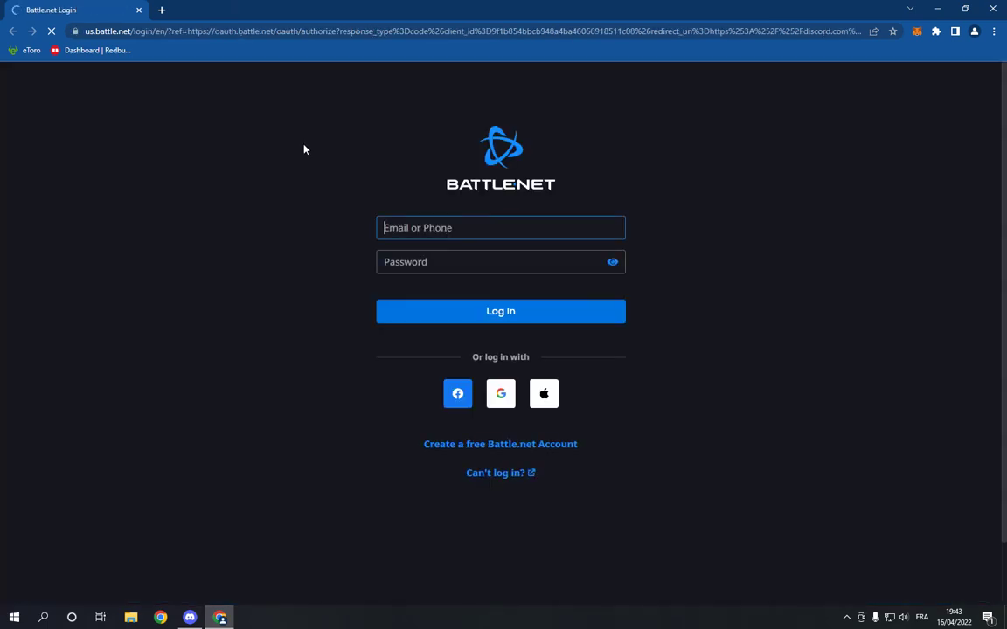